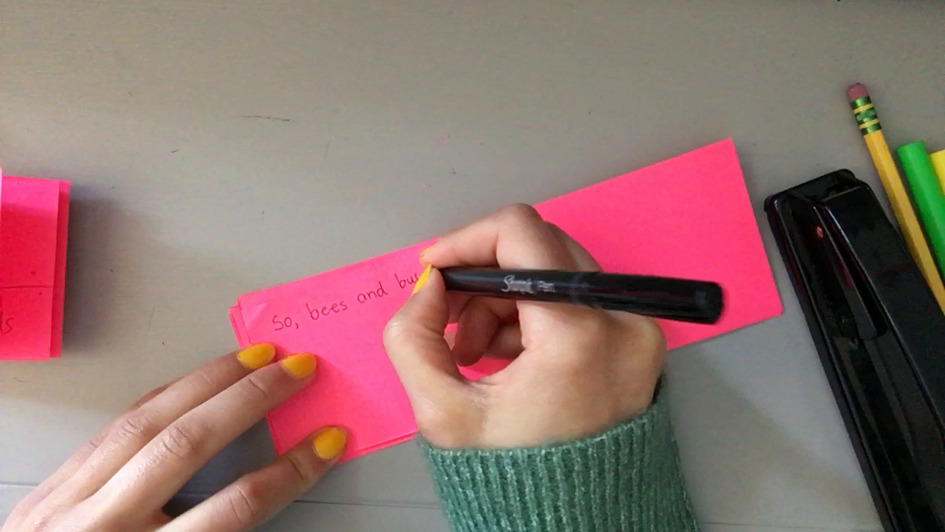
pyautogui.write('butter')
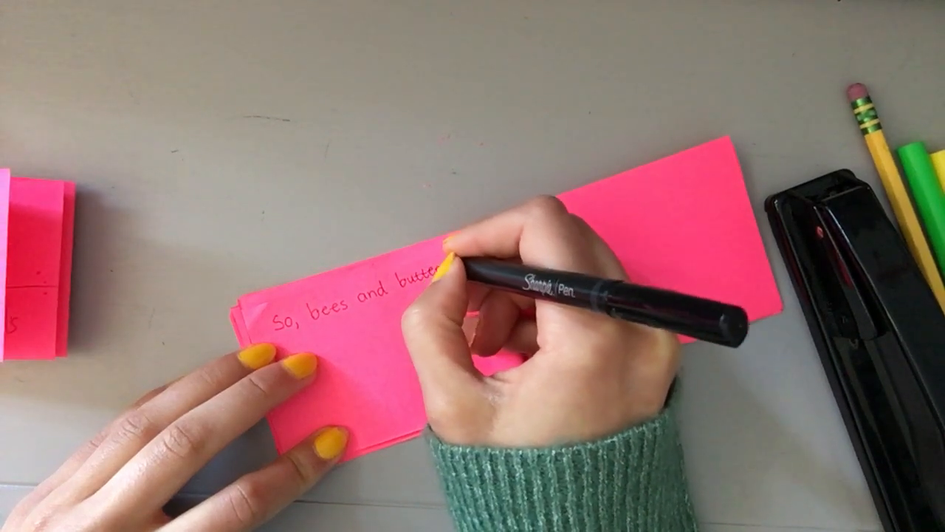